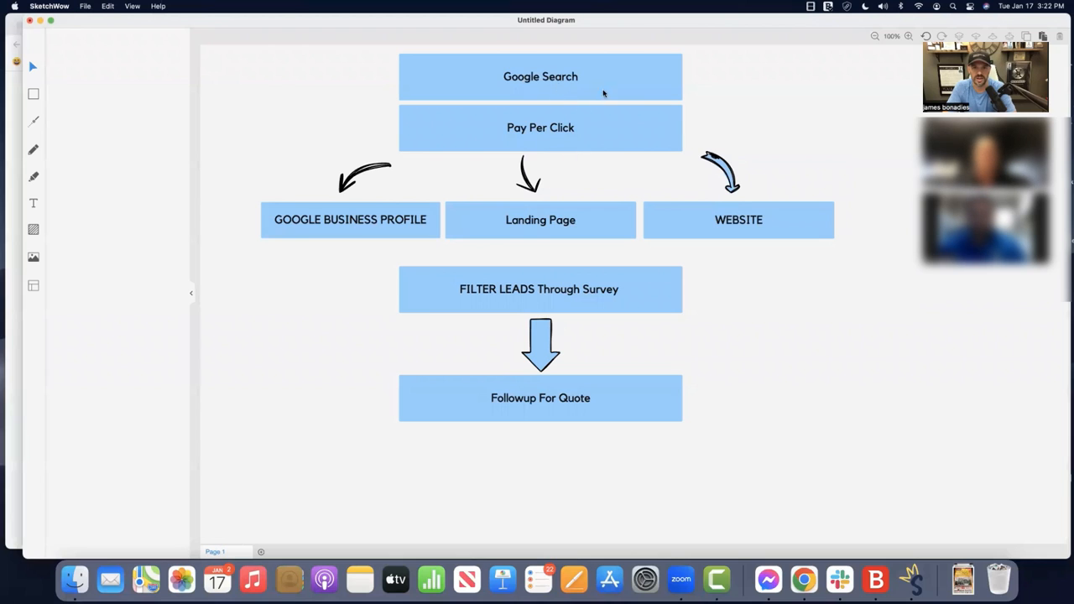
pyautogui.moveTo(543, 126)
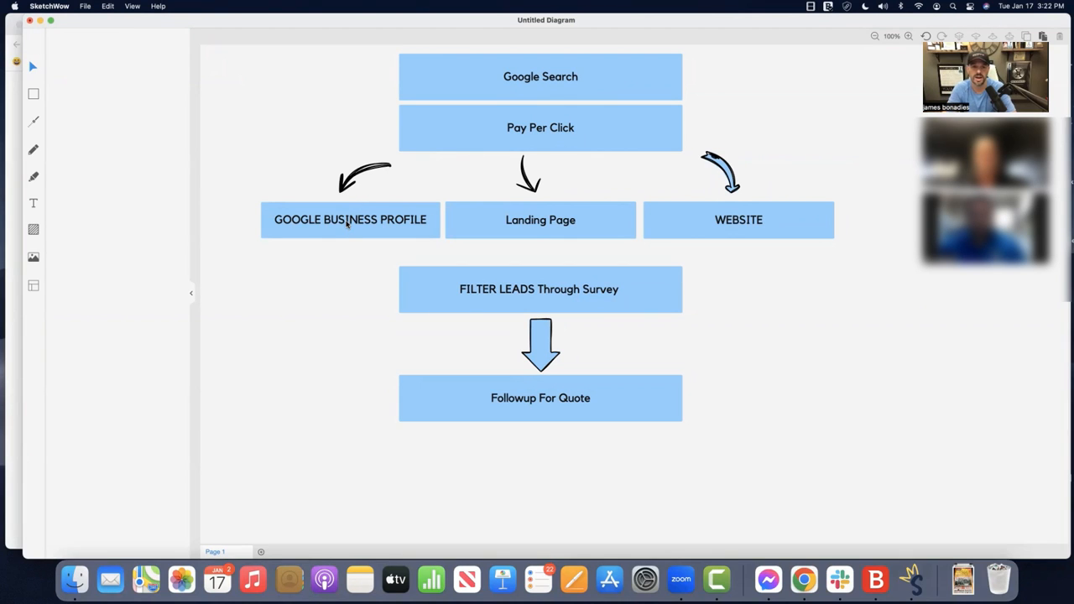
pyautogui.moveTo(526, 223)
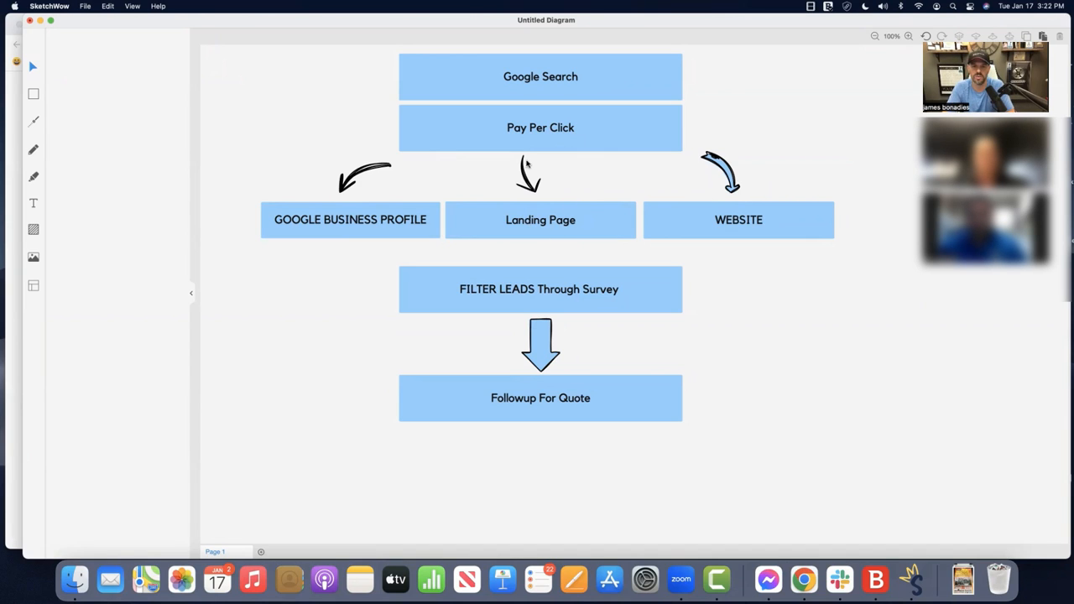
pyautogui.moveTo(533, 225)
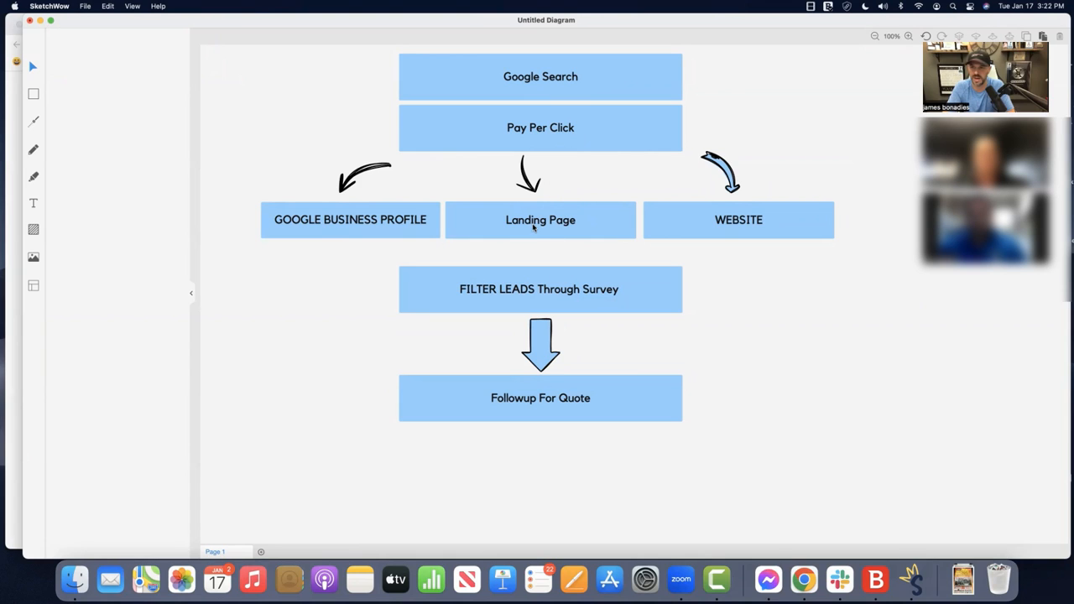
pyautogui.moveTo(695, 184)
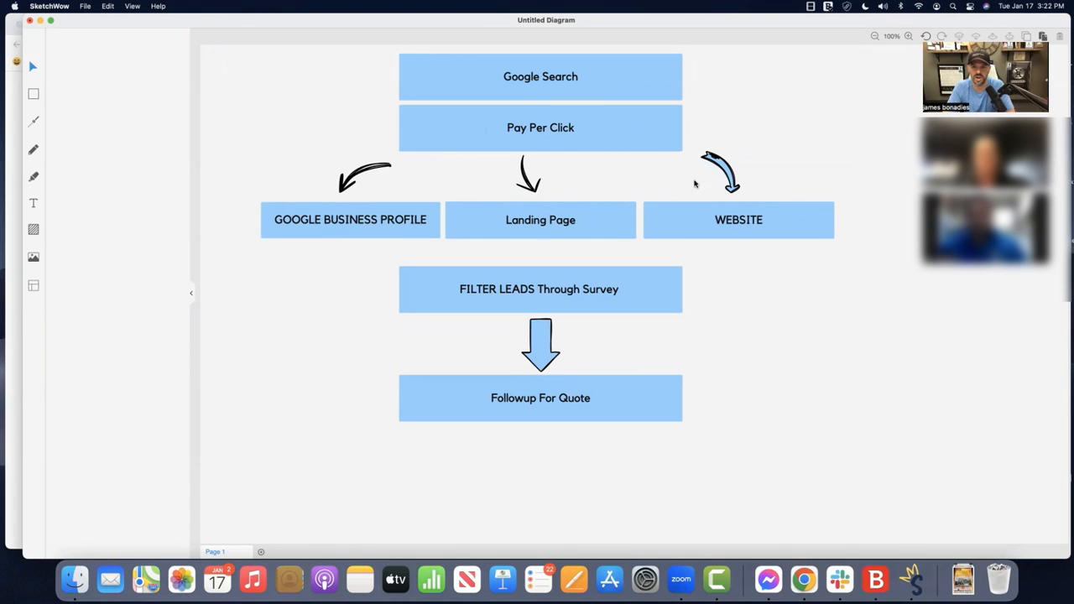
pyautogui.moveTo(695, 217)
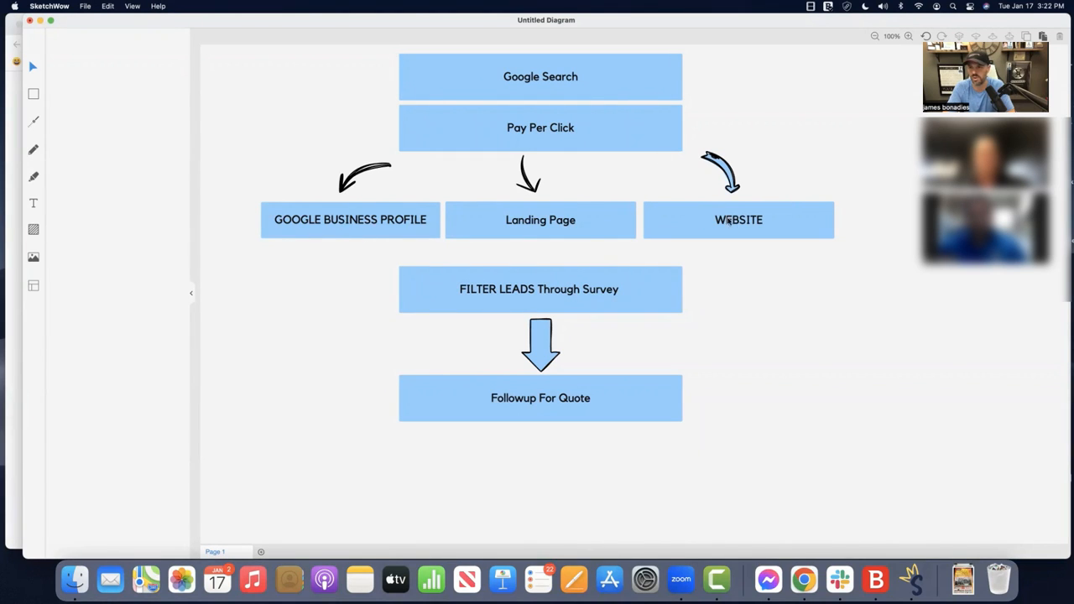
pyautogui.moveTo(506, 246)
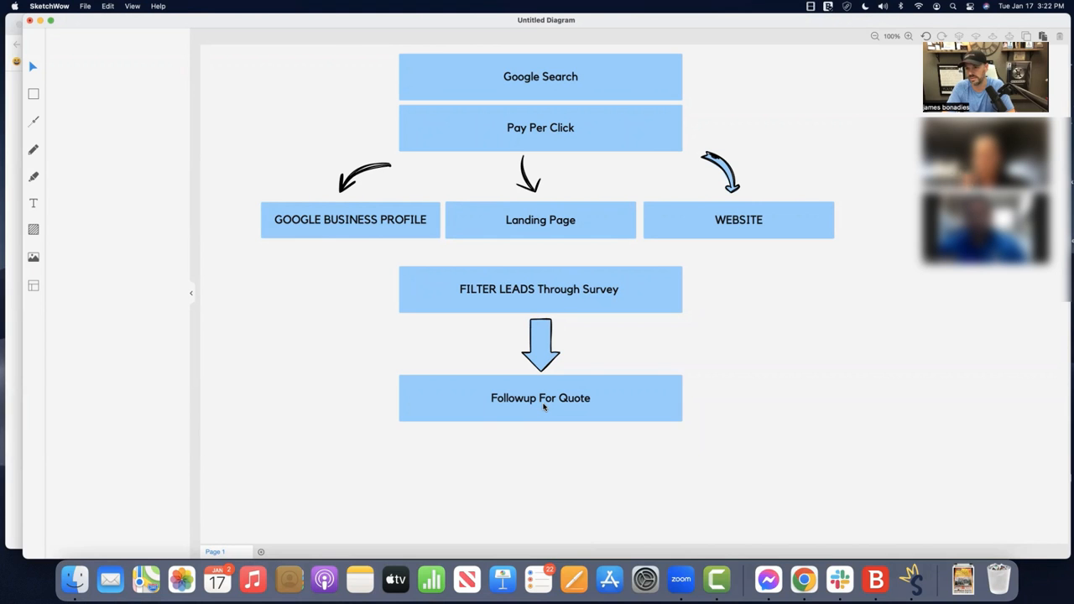
pyautogui.moveTo(257, 75)
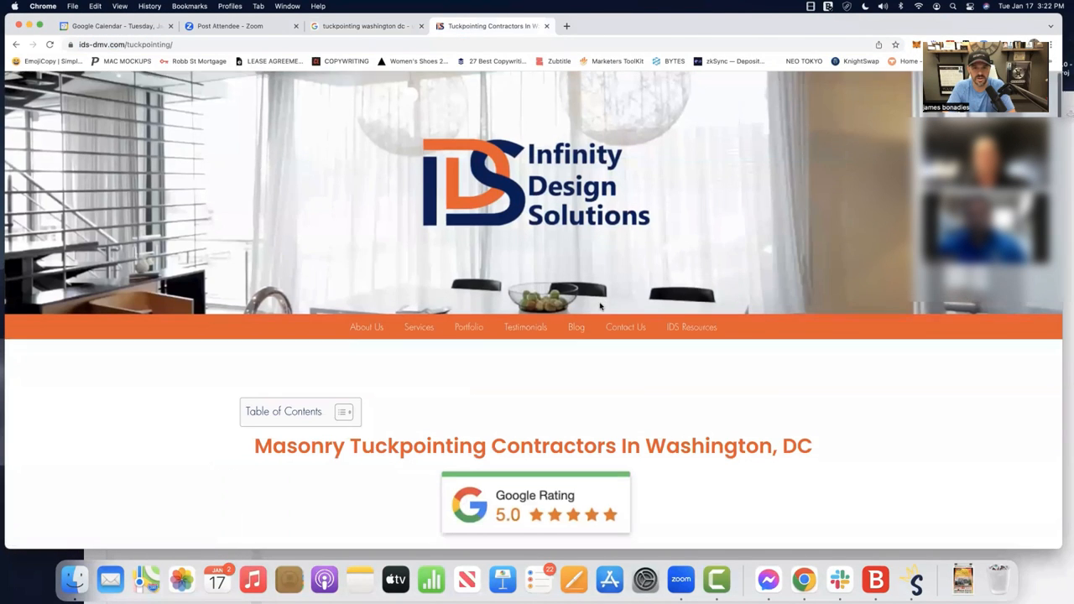
# Step: Scroll the tuckpointing page to the intro paragraph and five-star Google review
pyautogui.scroll(-3)
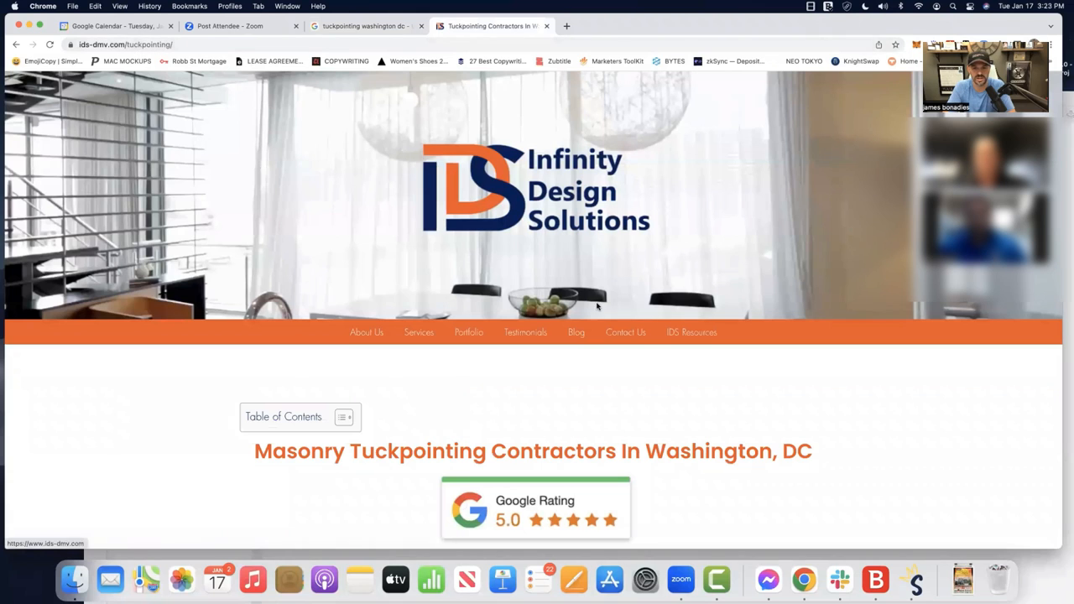
pyautogui.scroll(-3)
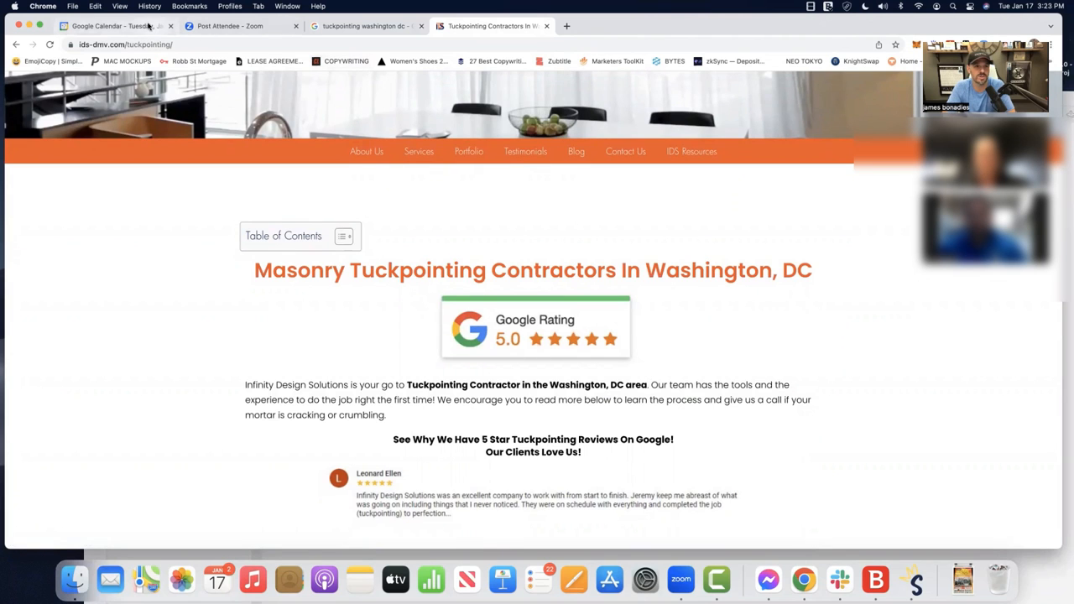
# Step: Return to the 'tuckpointing washington dc' Google results and scroll past the ads to ids-dmv.com
pyautogui.click(365, 26)
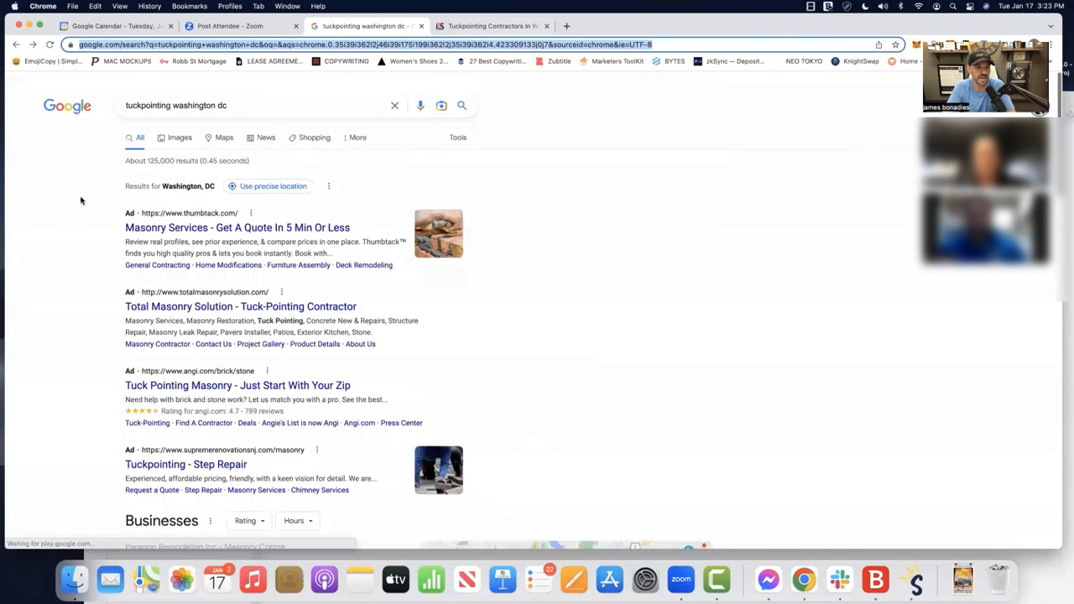
pyautogui.scroll(-3)
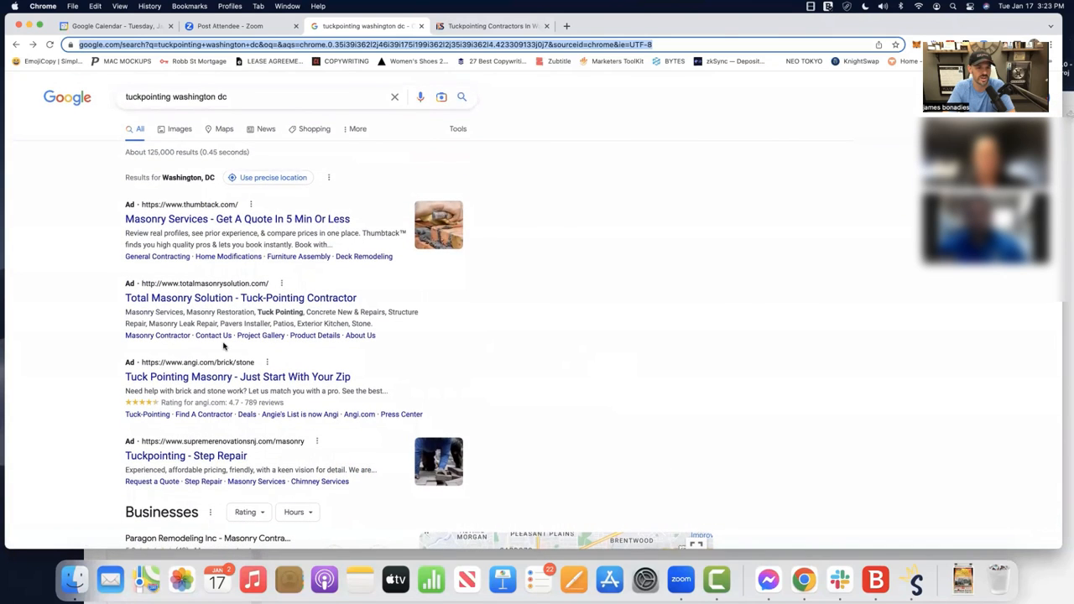
pyautogui.scroll(-3)
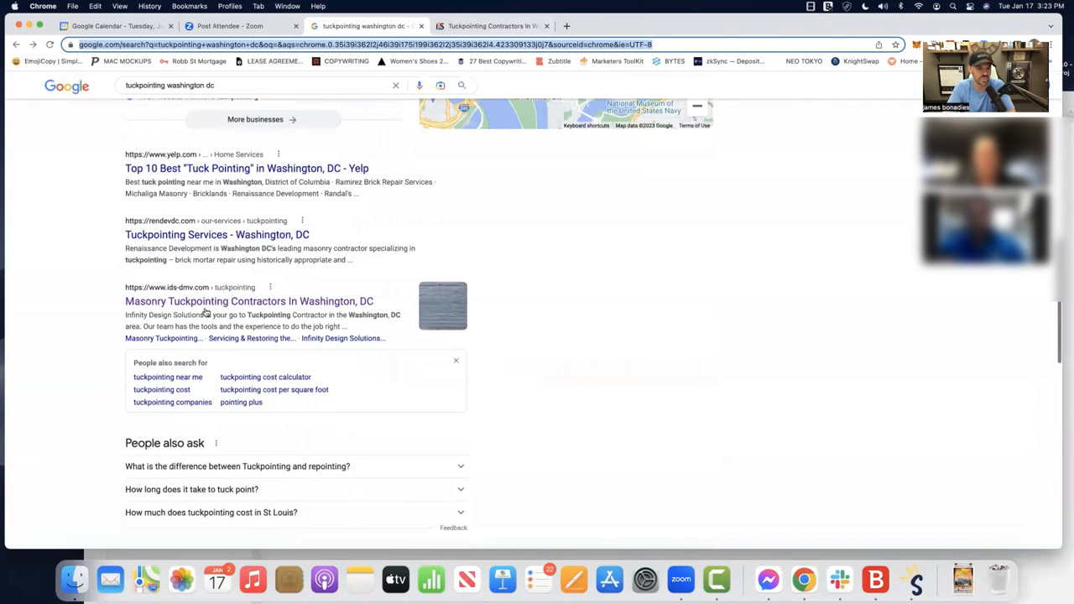